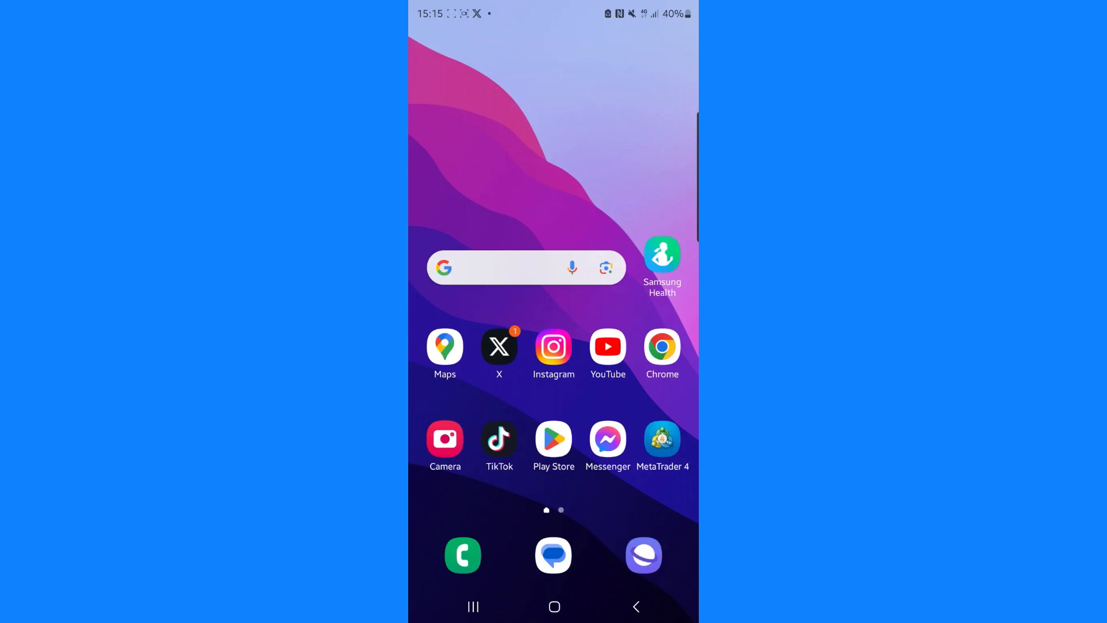
Launch Play Store and reach its Settings page via the account menu
{"action": "left_click", "coordinate": [552, 441]}
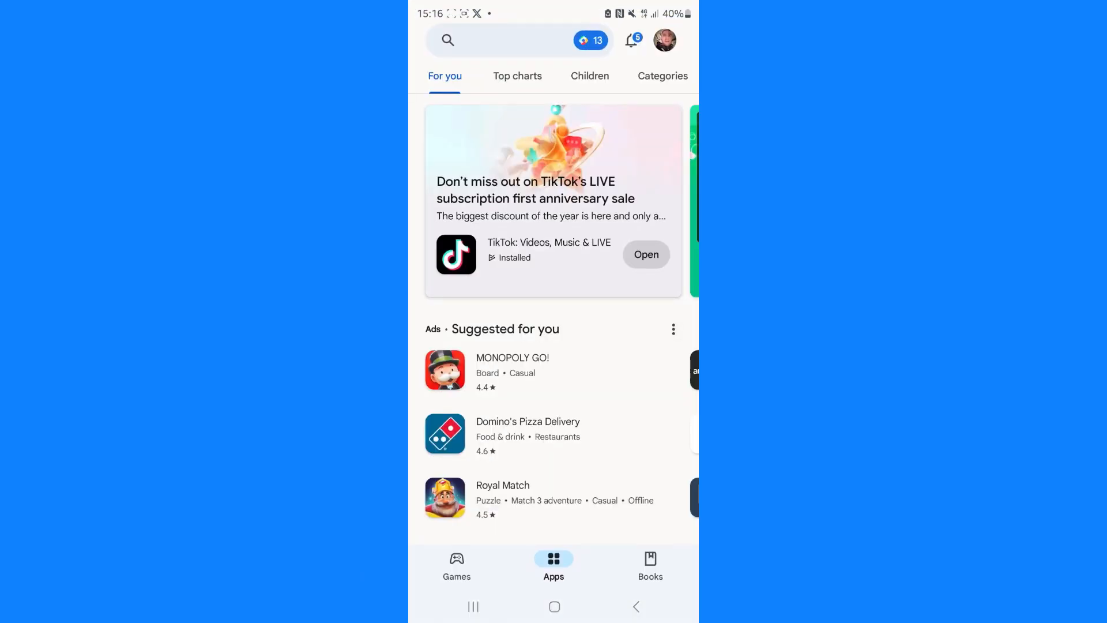
{"action": "left_click", "coordinate": [664, 41]}
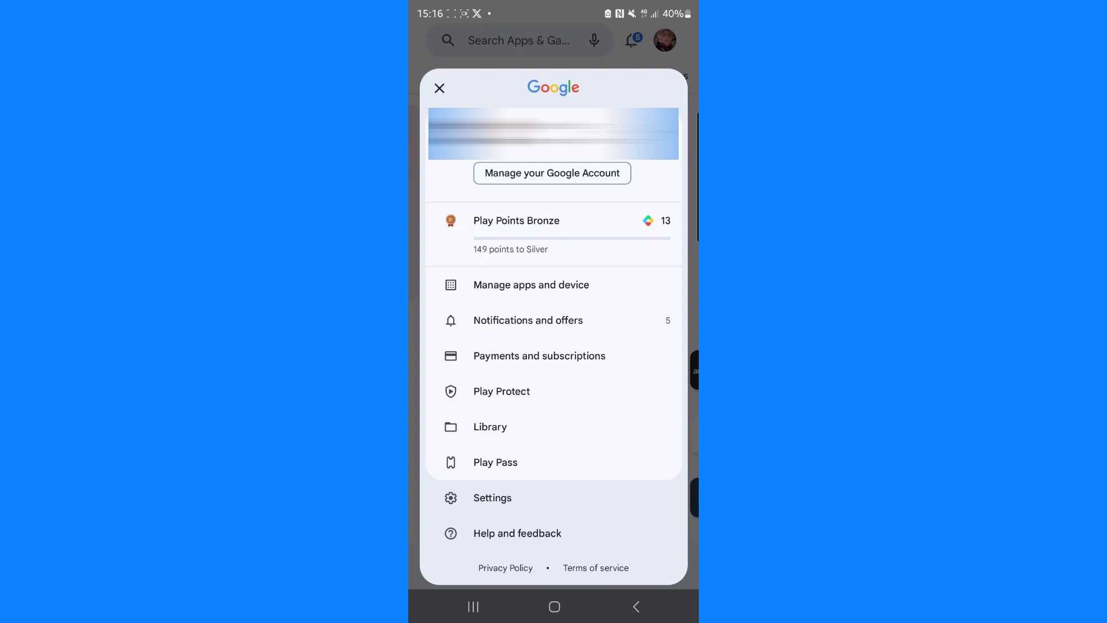
{"action": "left_click", "coordinate": [492, 497]}
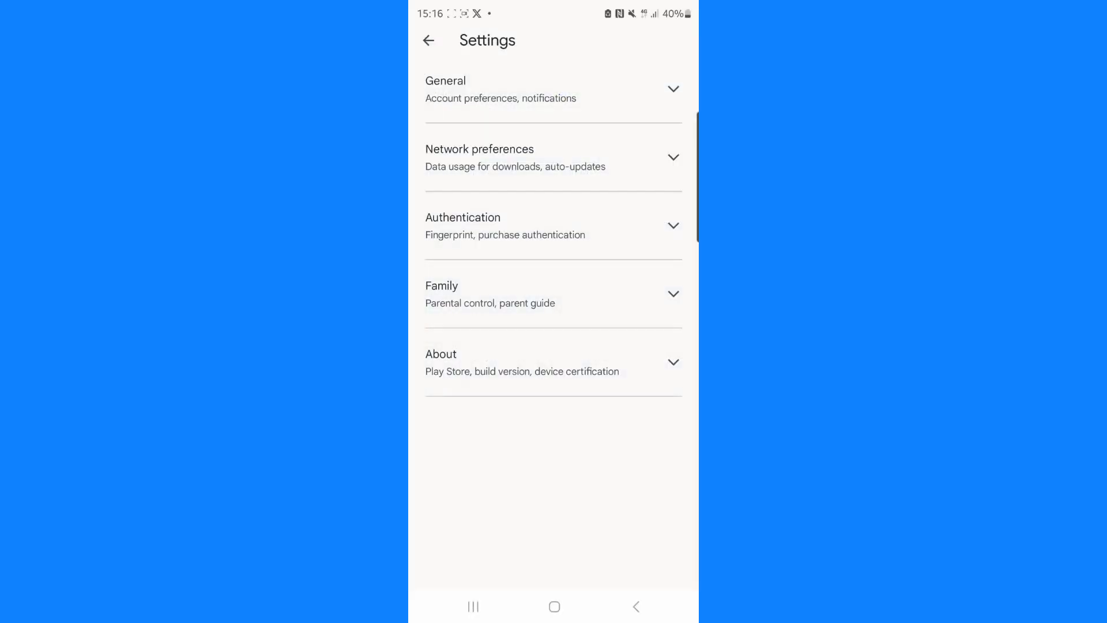